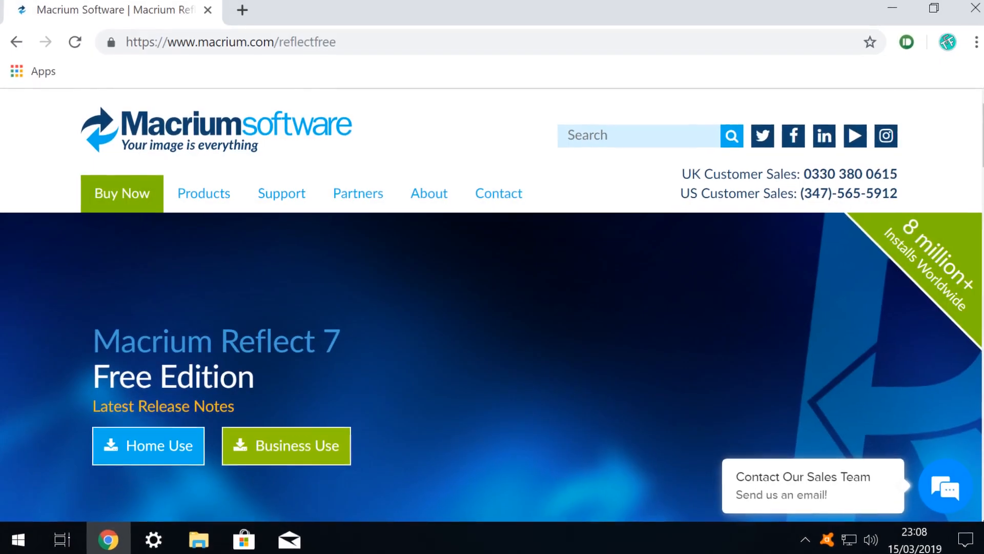
# In Chrome, get the Home Use ReflectDLHF.exe download without an email address.
pyautogui.scroll(-3)
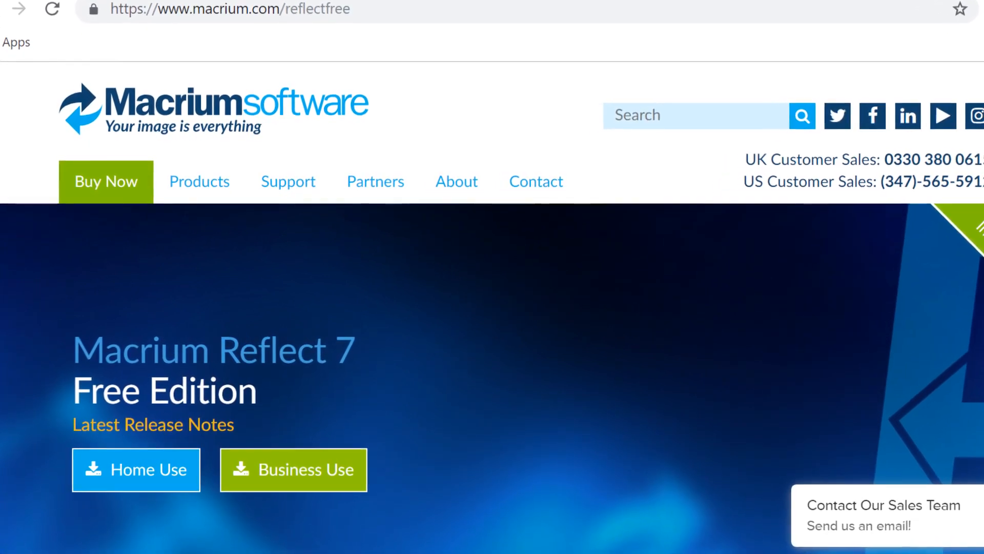
pyautogui.scroll(-3)
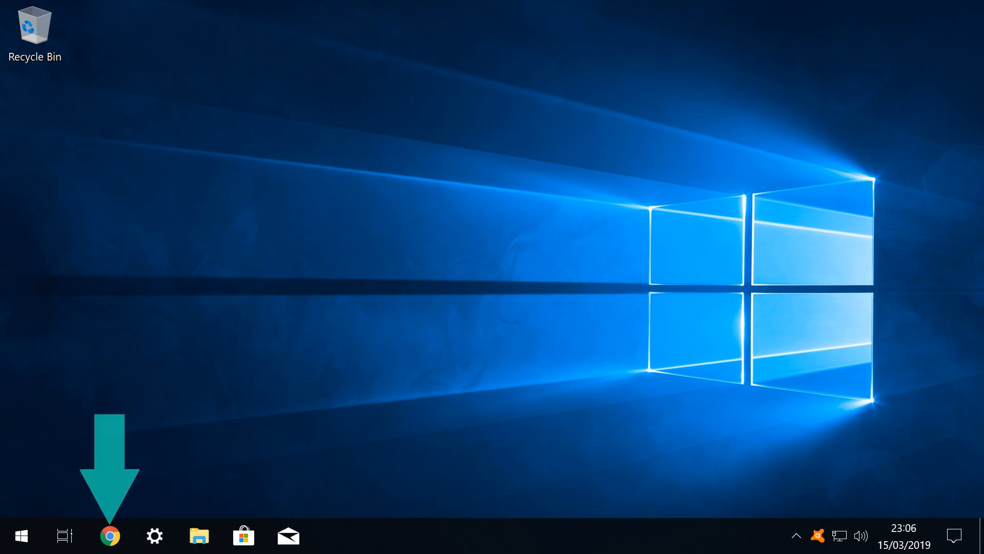
pyautogui.click(111, 536)
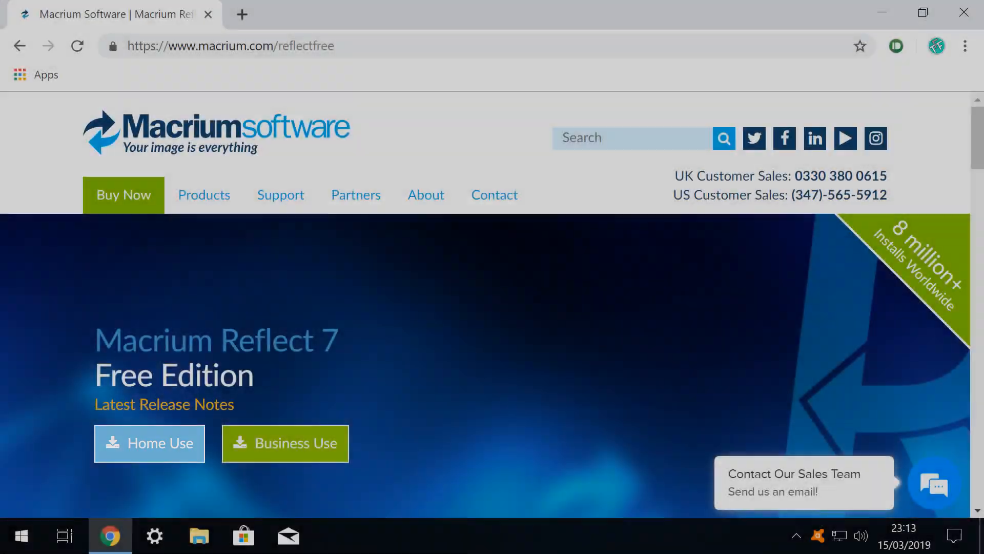
pyautogui.click(149, 442)
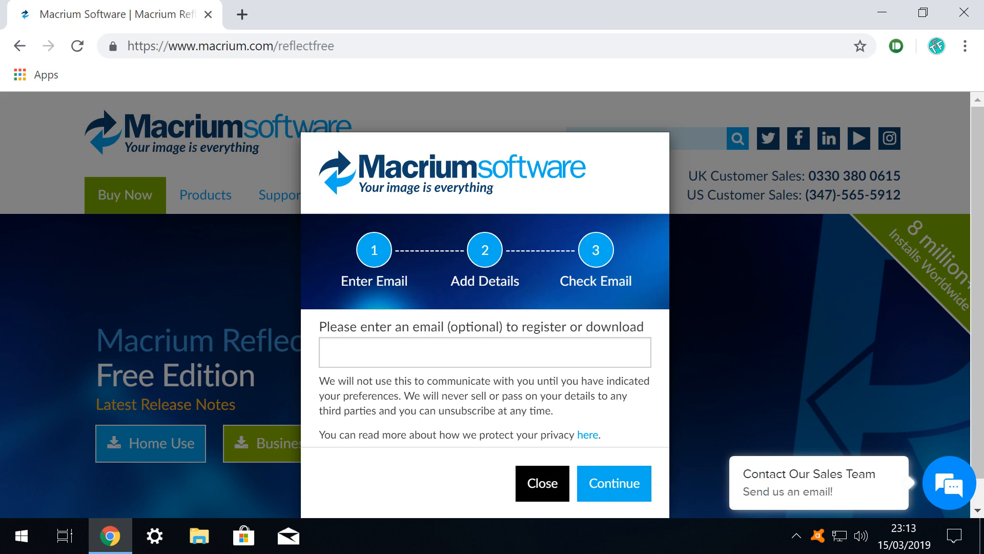
pyautogui.click(613, 484)
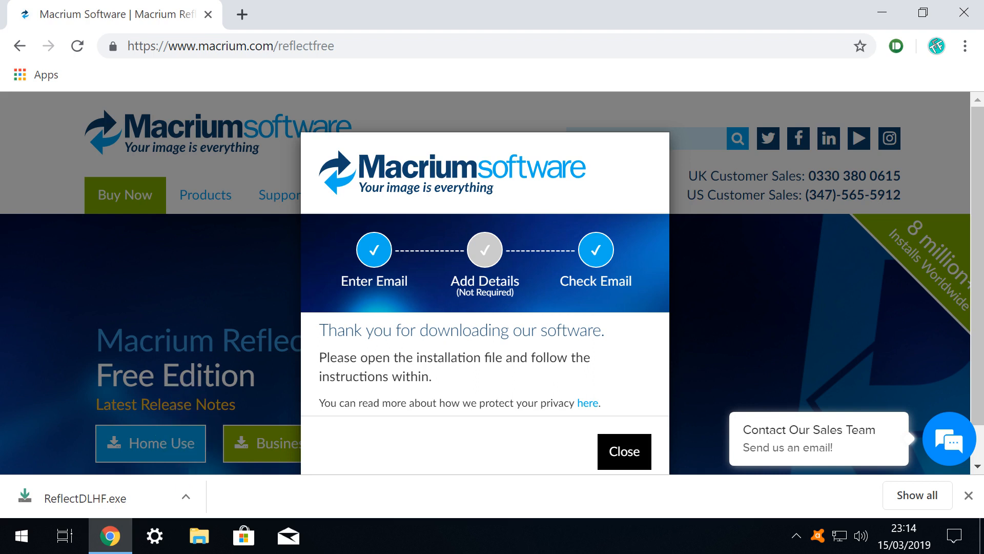
pyautogui.click(185, 497)
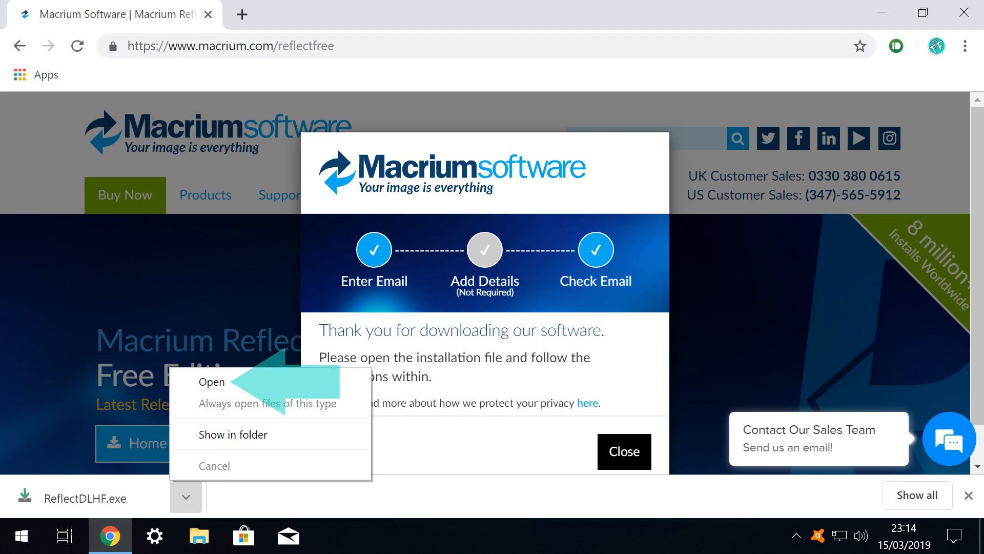
# Run ReflectDLHF.exe and download the 64-bit, installer-only Free edition package.
pyautogui.click(212, 383)
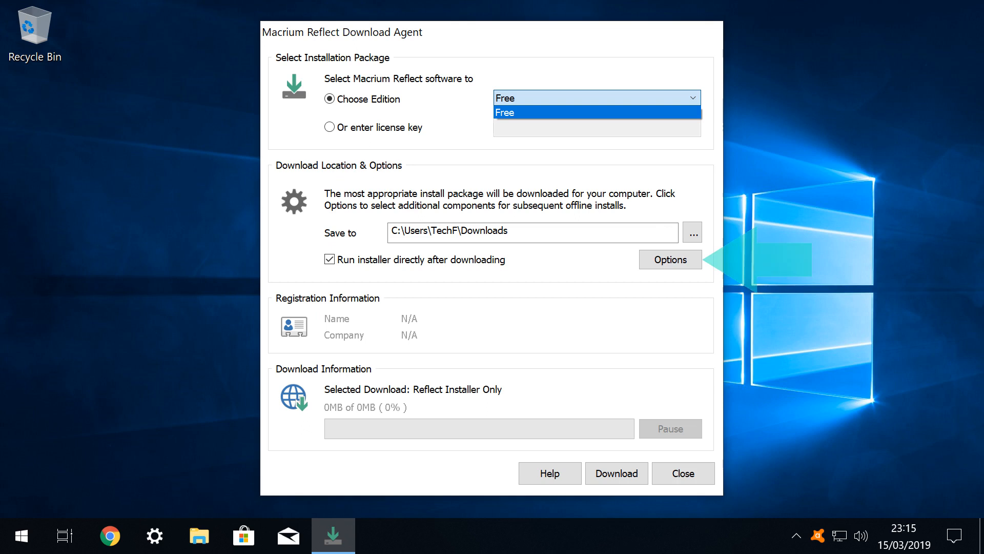
pyautogui.click(669, 260)
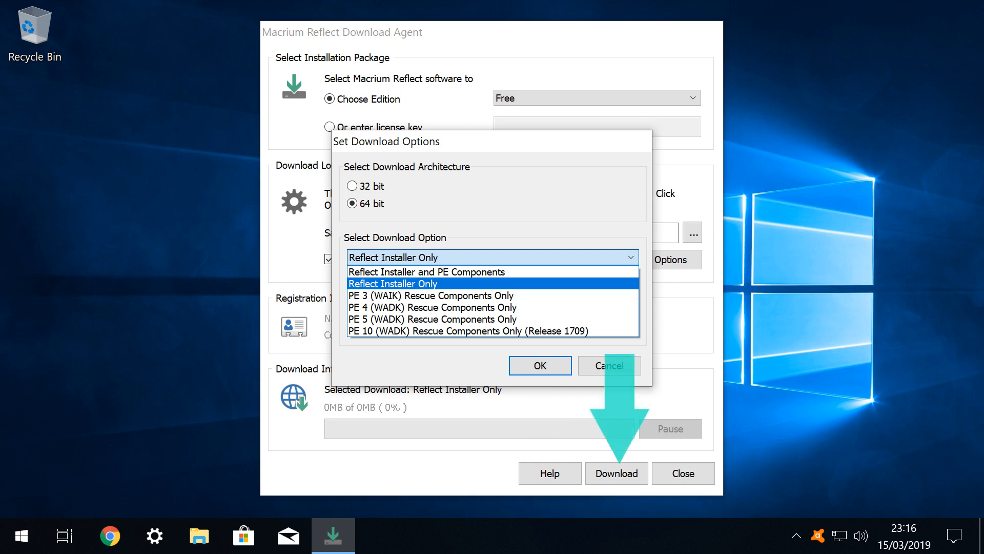
pyautogui.click(539, 366)
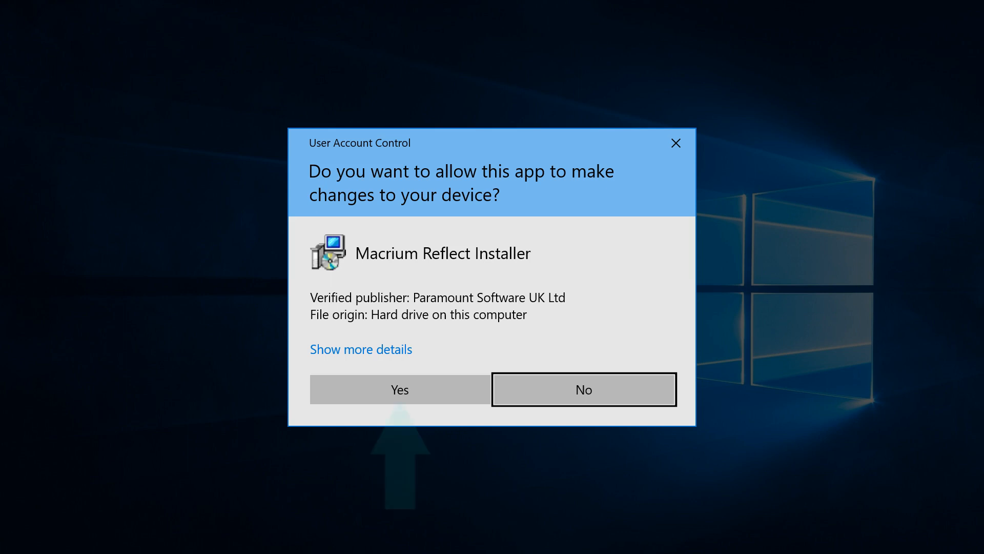
# Approve the UAC prompt, extract the setup files, and accept the license terms.
pyautogui.click(399, 389)
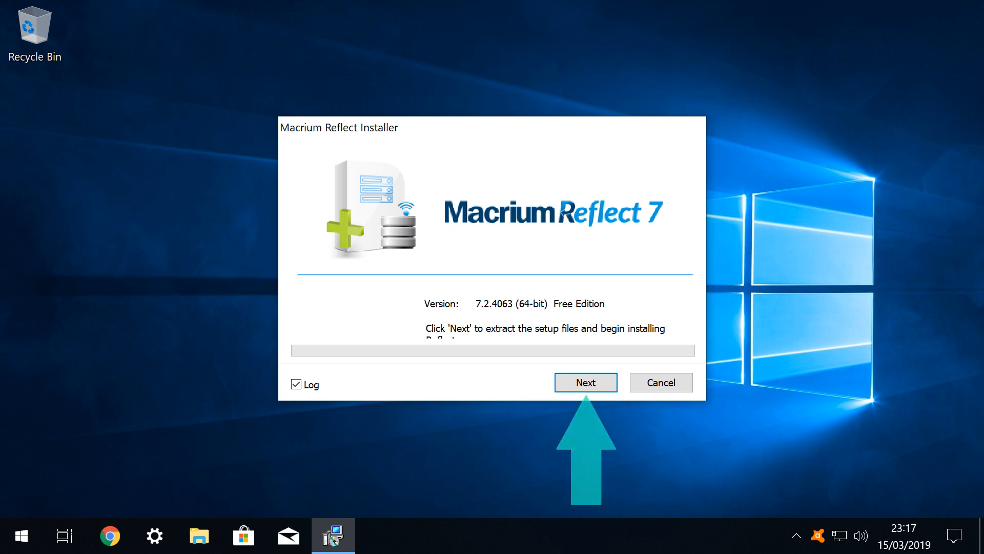
pyautogui.click(585, 382)
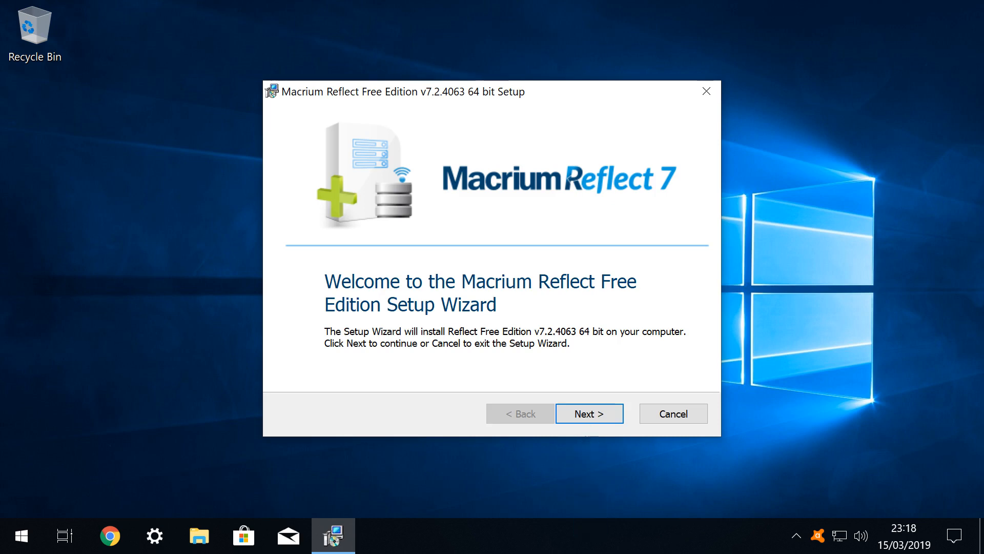
pyautogui.click(589, 414)
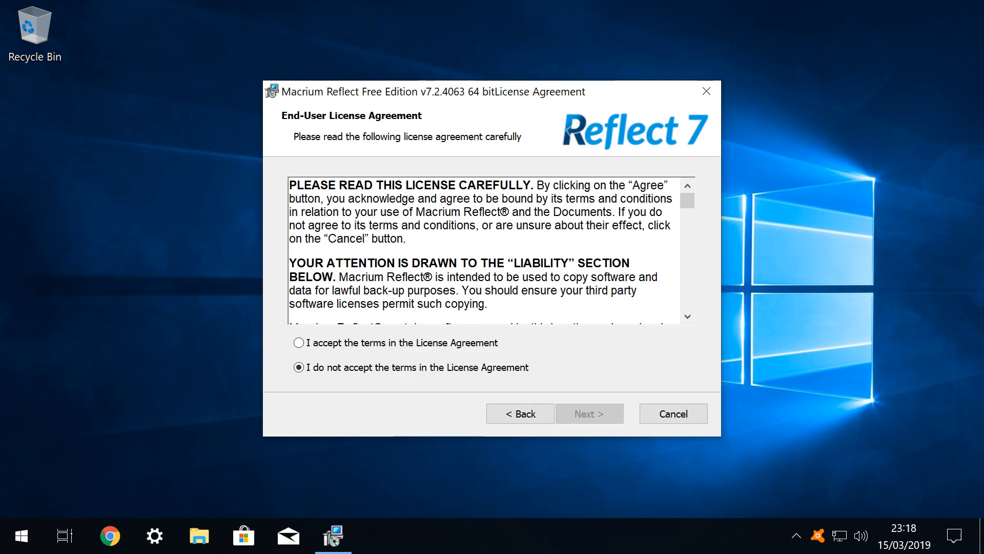
pyautogui.click(299, 343)
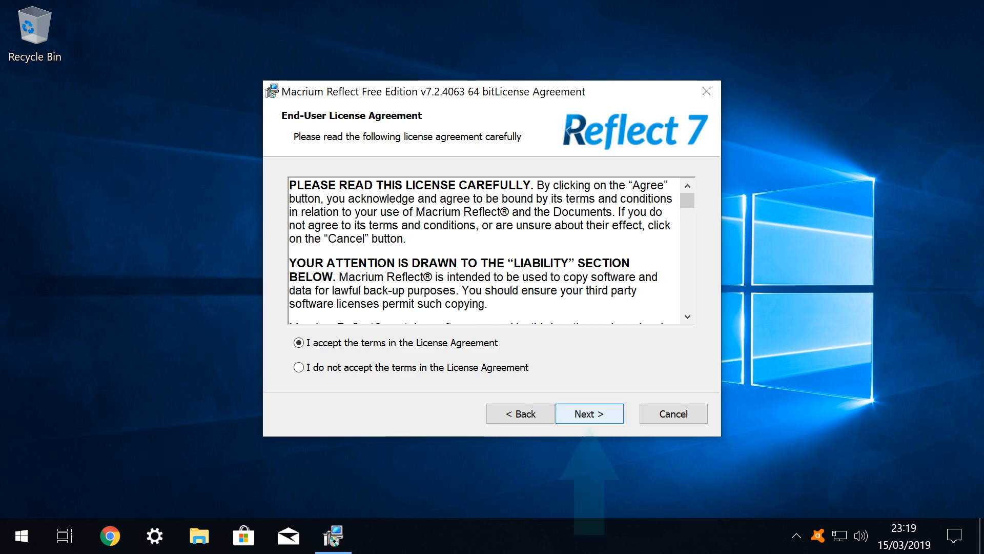
pyautogui.click(589, 414)
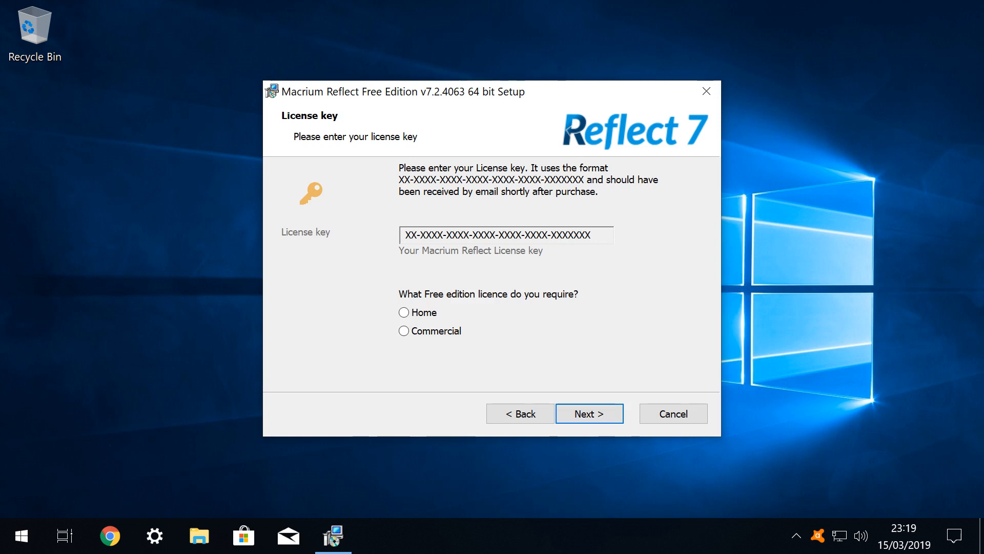
# Choose the Home free licence and opt out of registration.
pyautogui.click(405, 312)
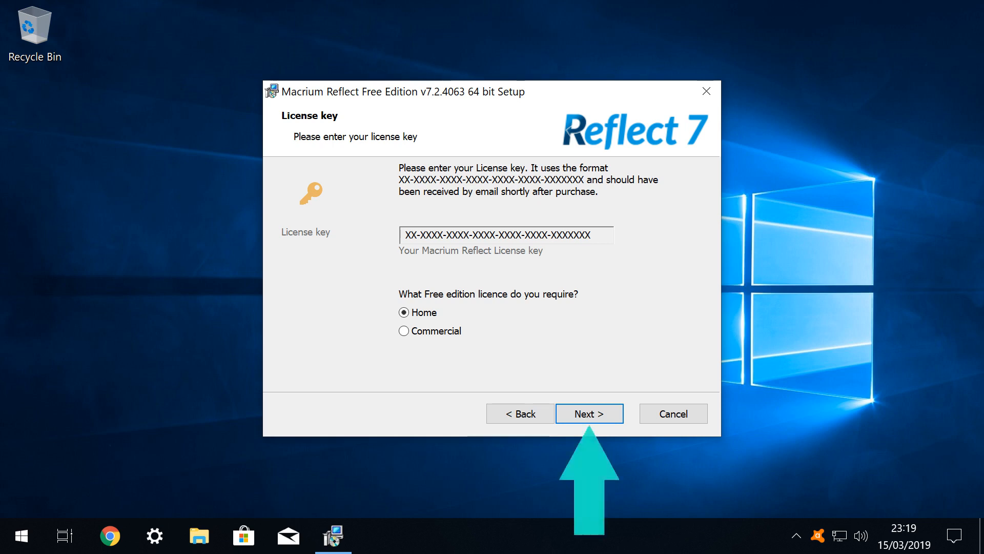
pyautogui.click(588, 413)
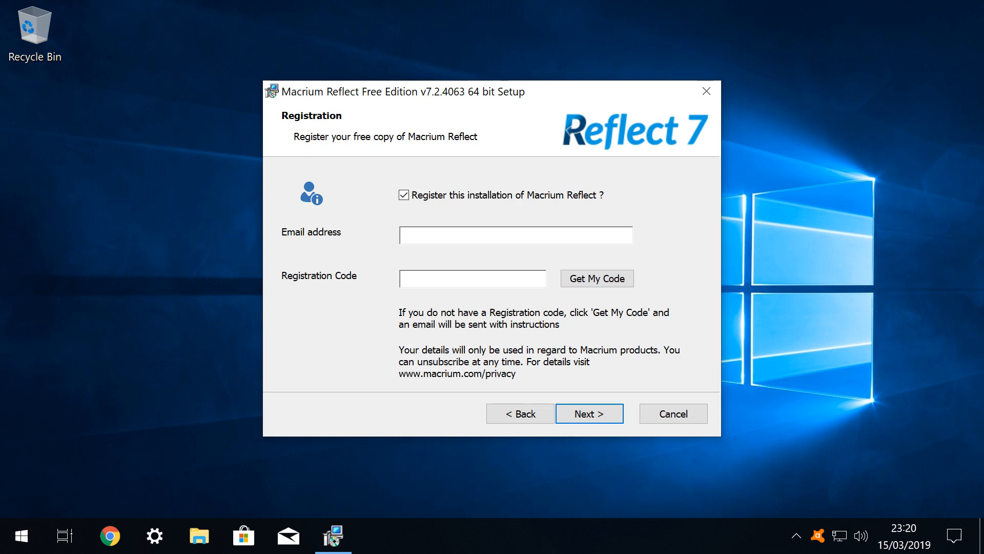
pyautogui.click(404, 195)
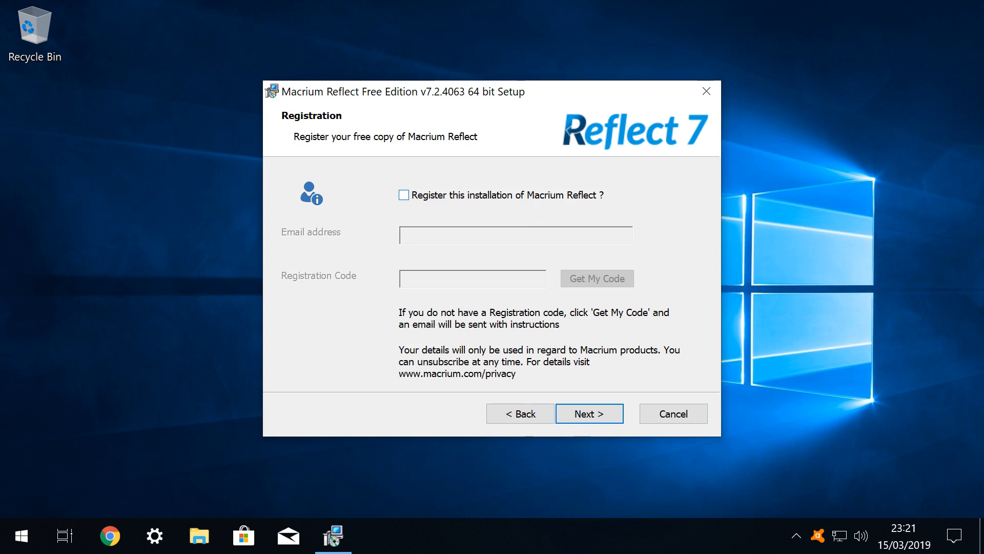
pyautogui.click(588, 413)
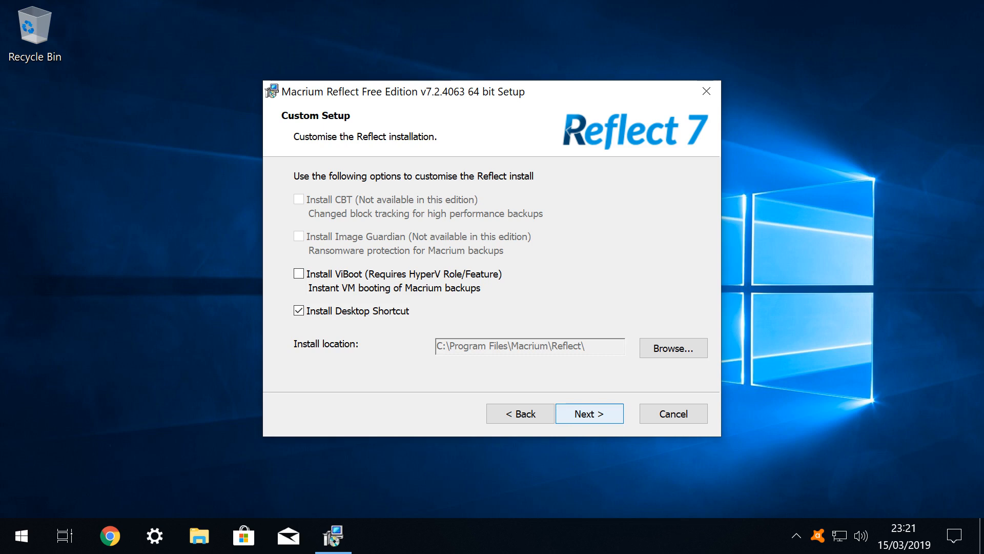
# Accept the custom setup options and confirm the destination folder.
pyautogui.click(672, 348)
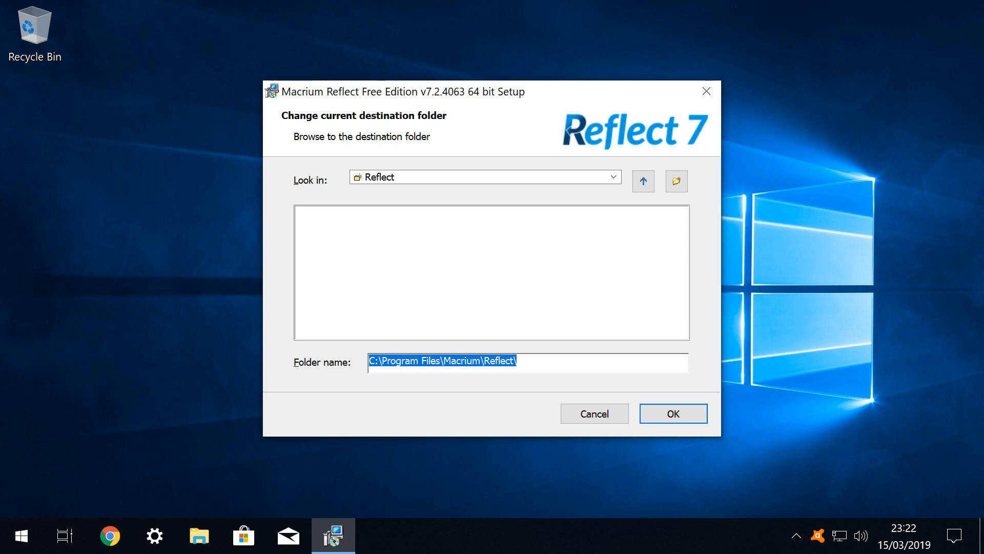
pyautogui.click(672, 413)
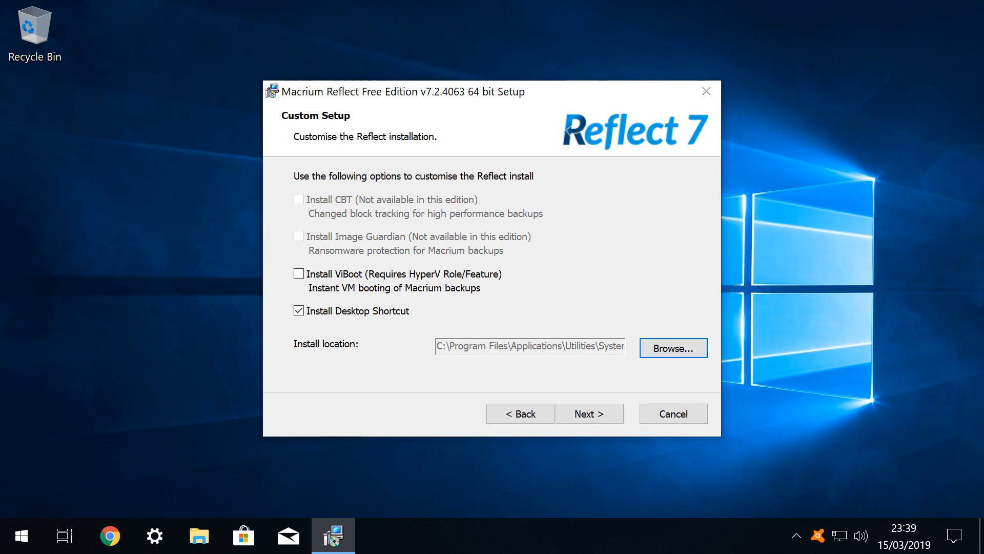
pyautogui.click(589, 413)
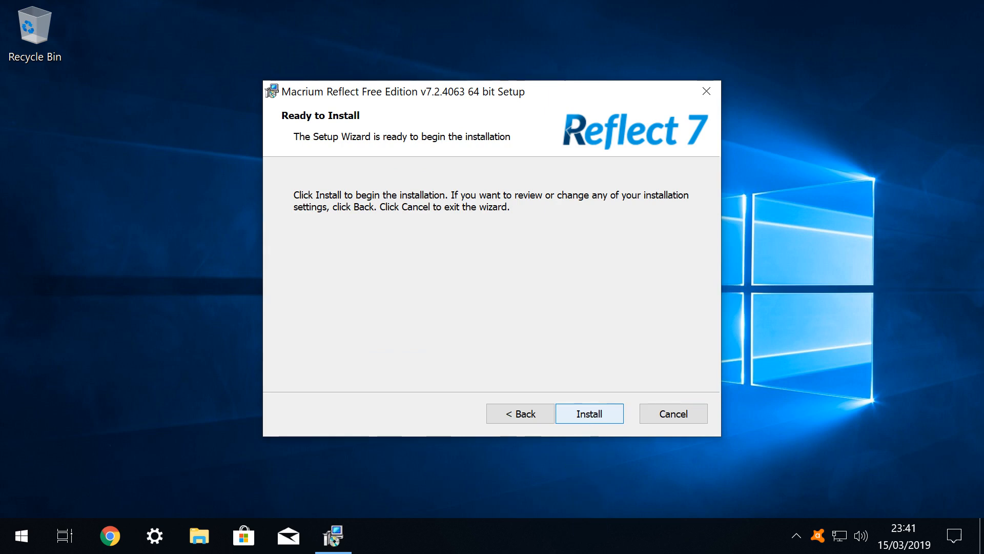
# Install Macrium Reflect, then finish setup with Launch now checked.
pyautogui.click(589, 414)
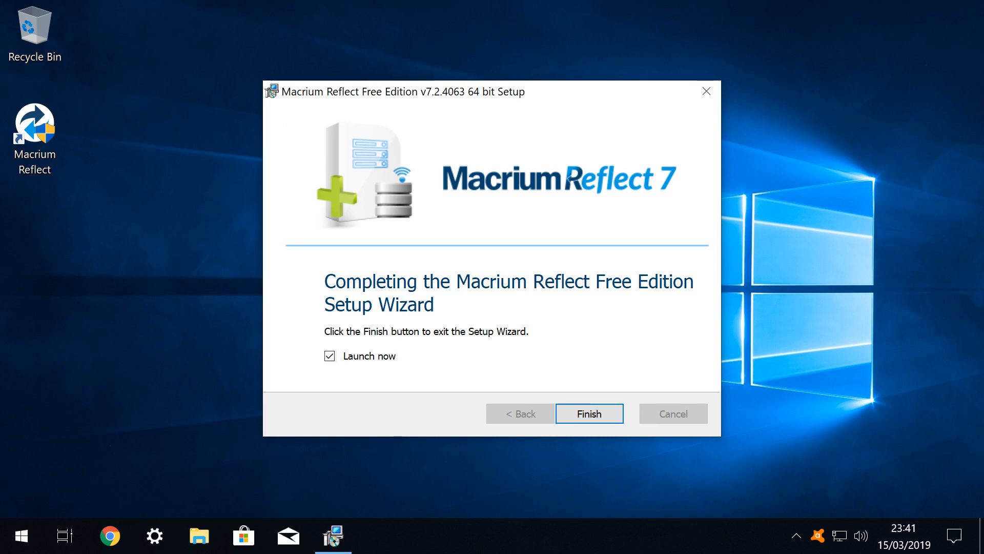
pyautogui.click(589, 413)
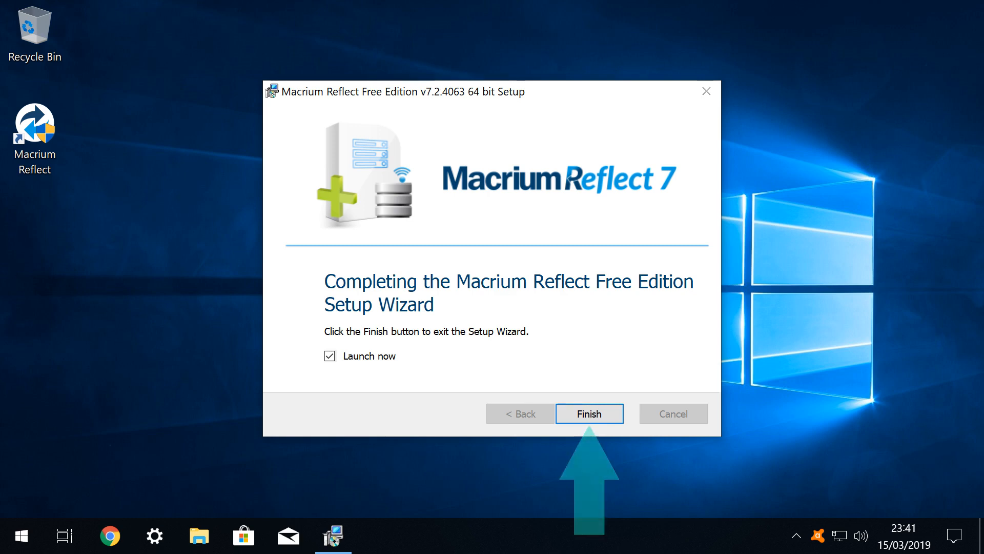
pyautogui.click(588, 414)
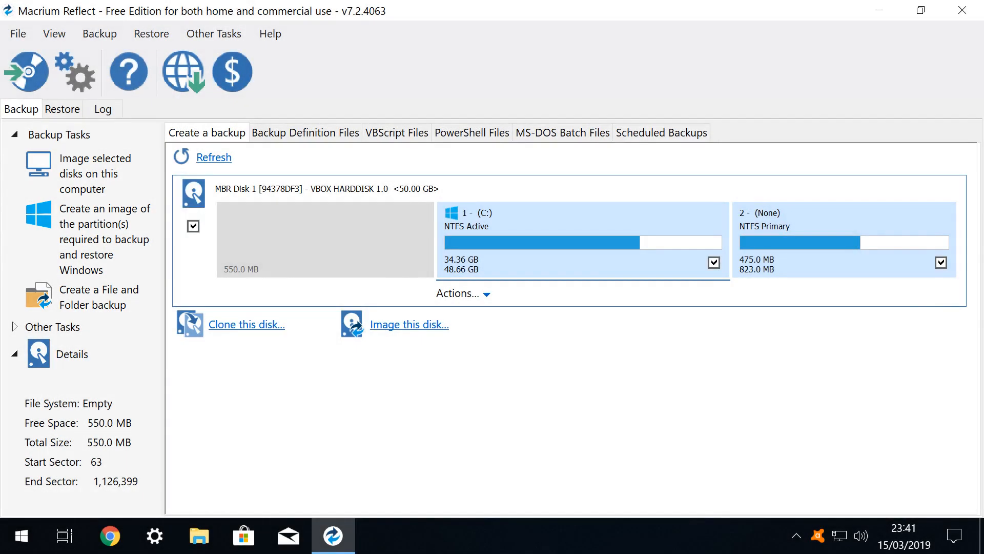
pyautogui.click(408, 324)
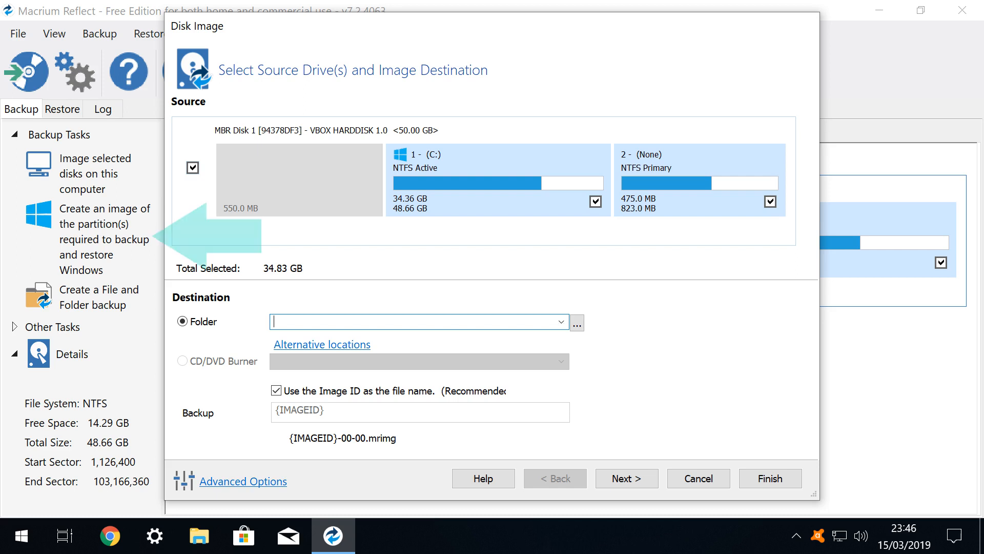
pyautogui.click(770, 202)
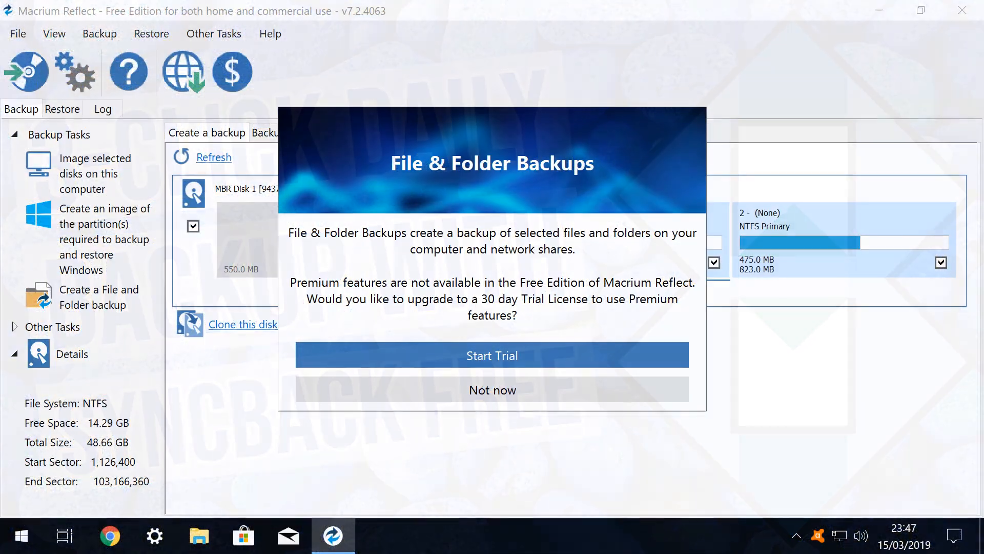
pyautogui.click(492, 390)
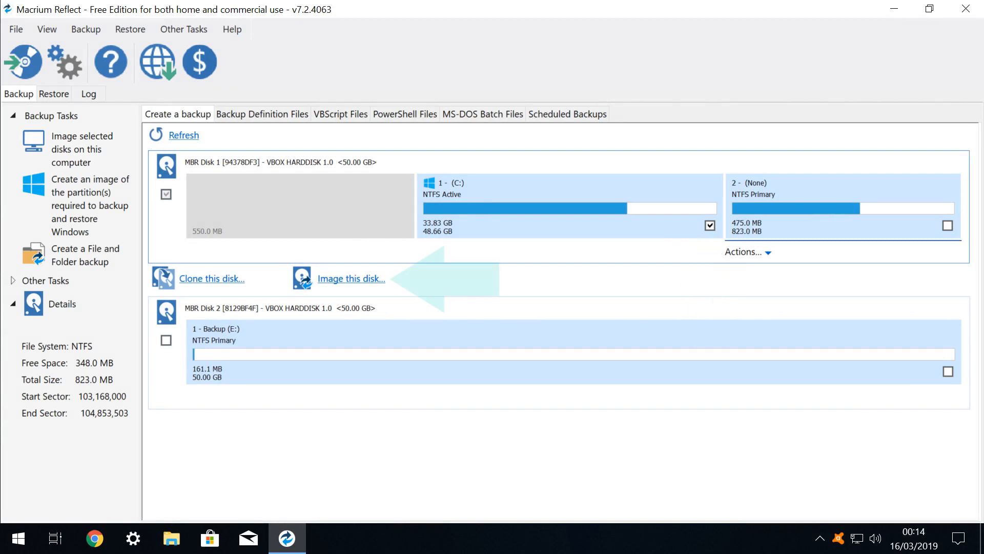
# Open the Disk Image wizard for the first disk, with only C selected.
pyautogui.click(350, 278)
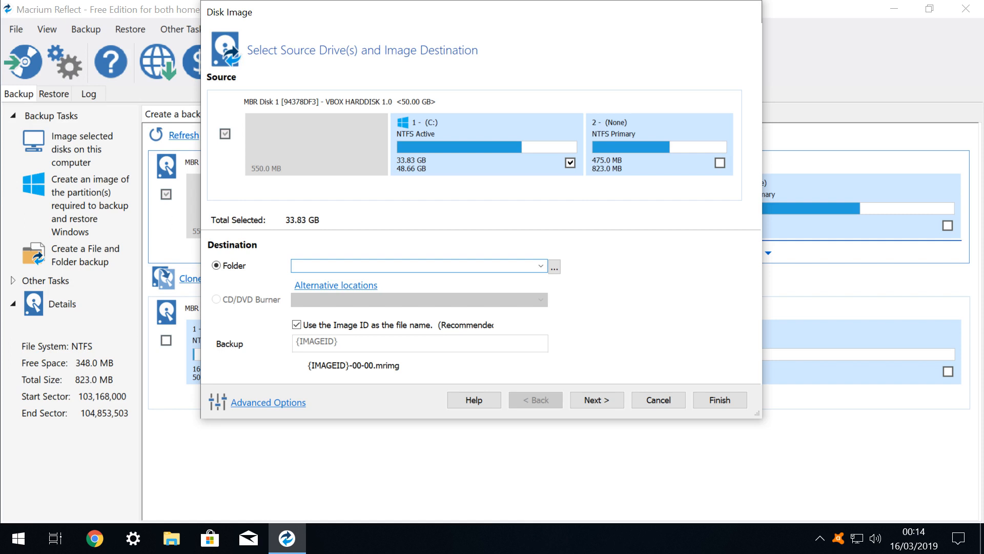
# Set the image destination folder to the Backup (E:) drive.
pyautogui.click(553, 266)
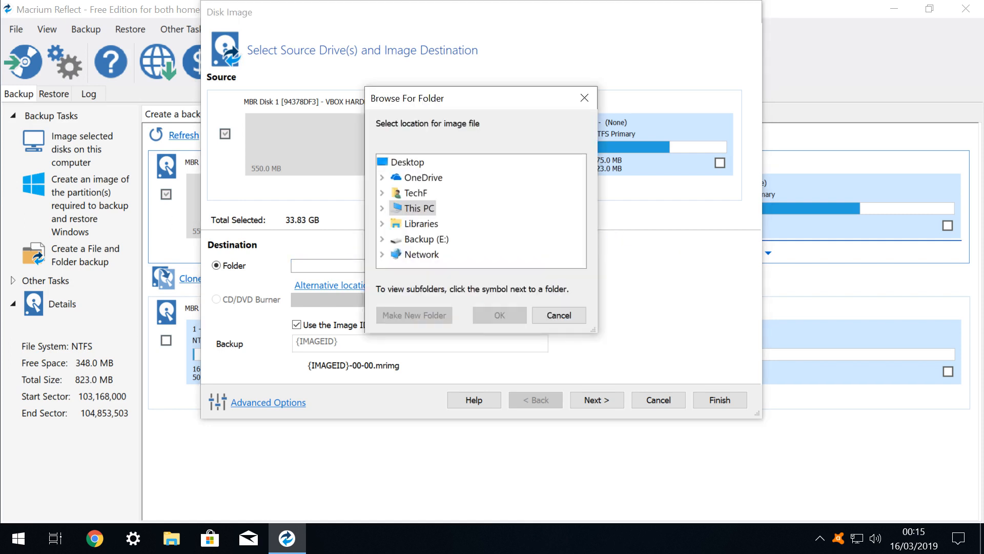
pyautogui.click(430, 239)
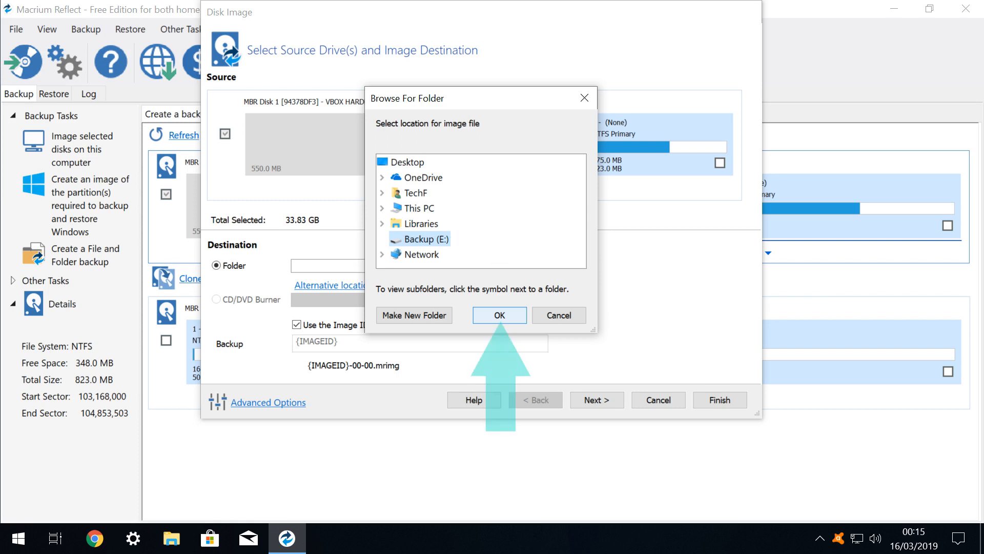
pyautogui.click(498, 315)
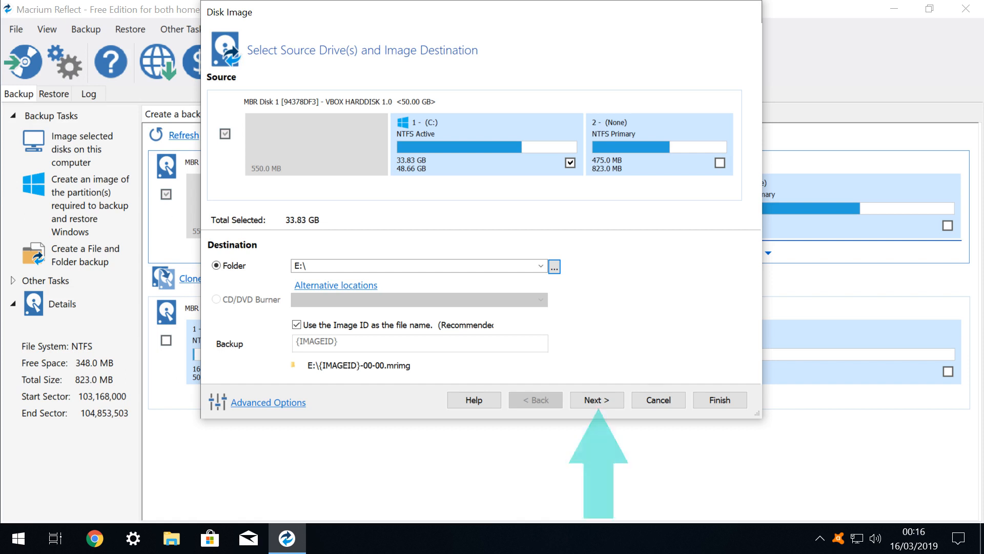
pyautogui.click(268, 403)
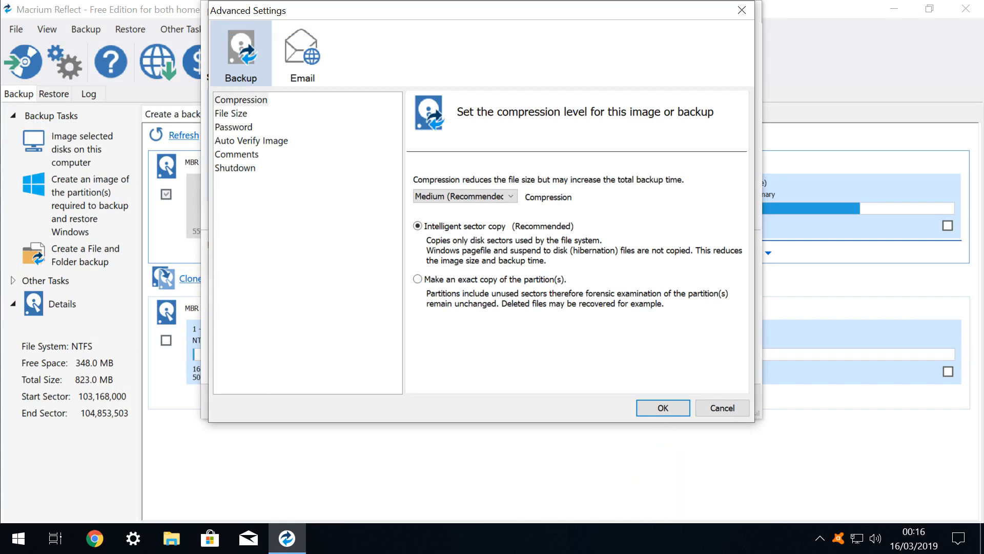
# Keep the default Medium compression and intelligent sector copy advanced settings.
pyautogui.click(661, 408)
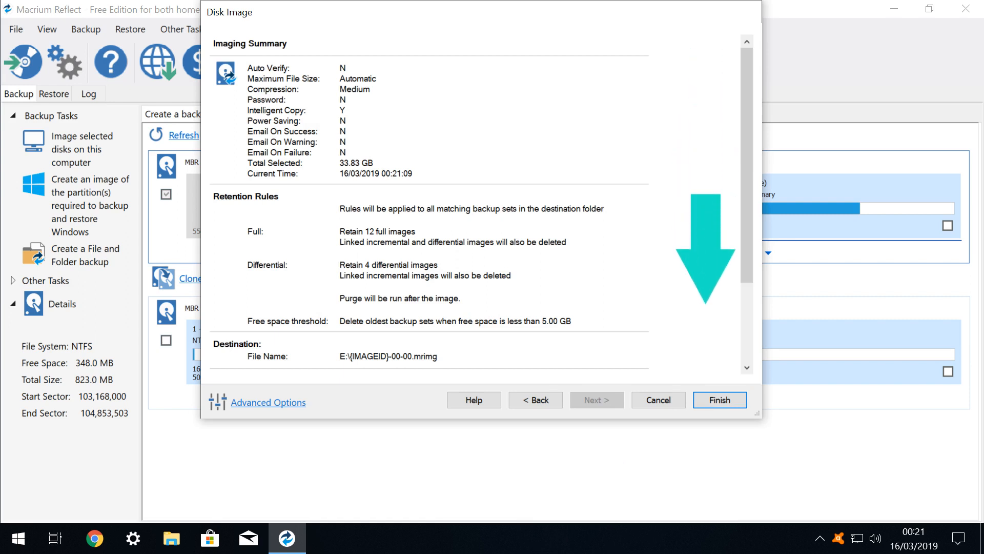
# Review the Imaging Summary and finish the wizard to reach Backup Save Options.
pyautogui.scroll(-3)
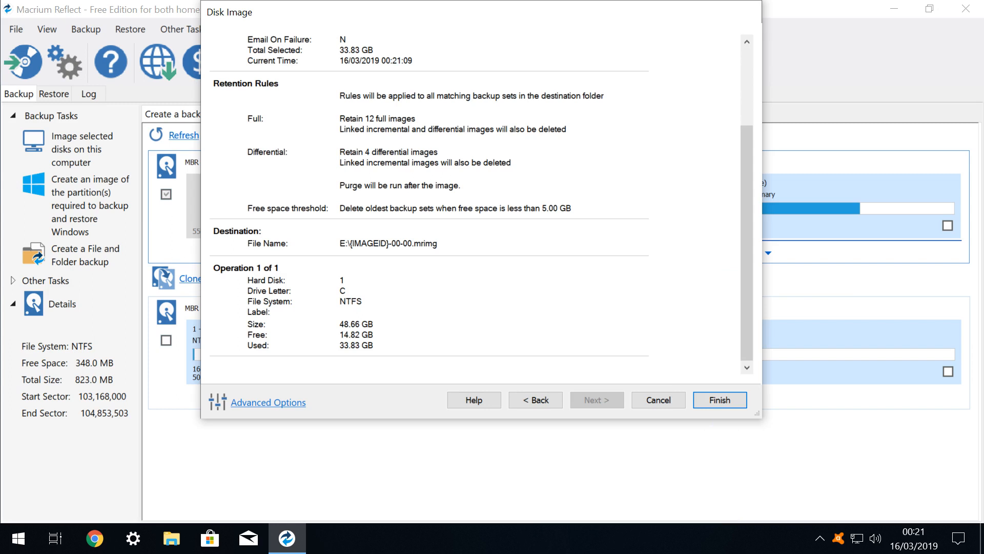
pyautogui.click(719, 400)
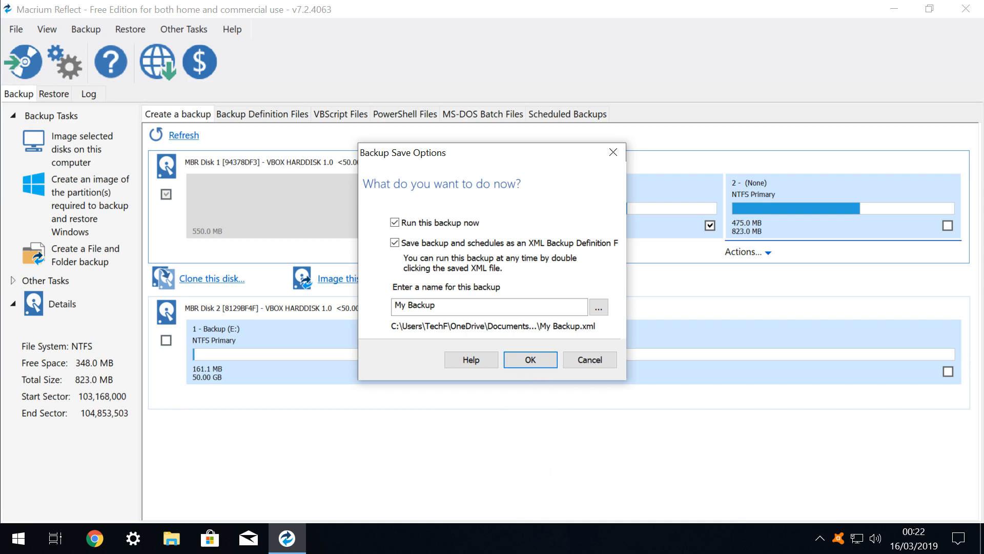
pyautogui.click(529, 359)
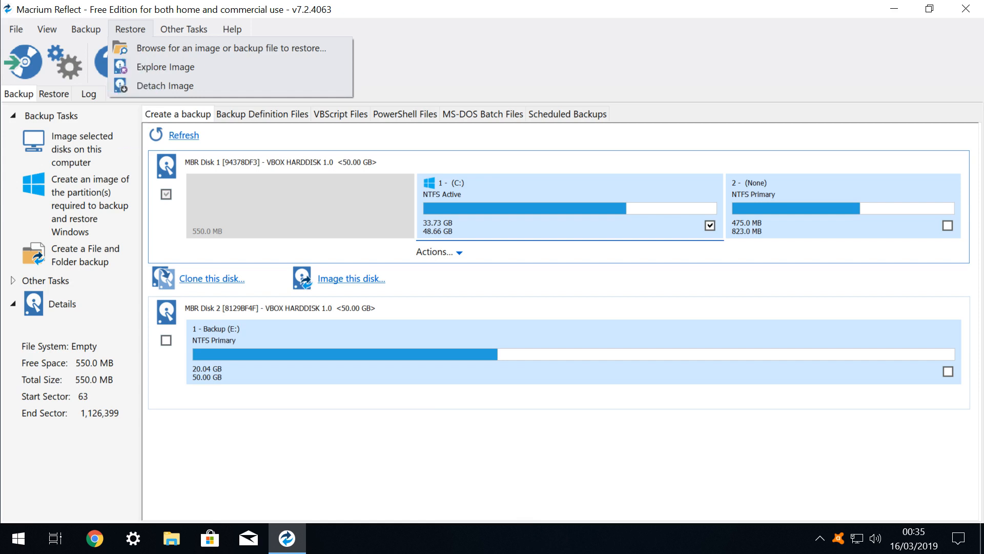
pyautogui.moveTo(166, 67)
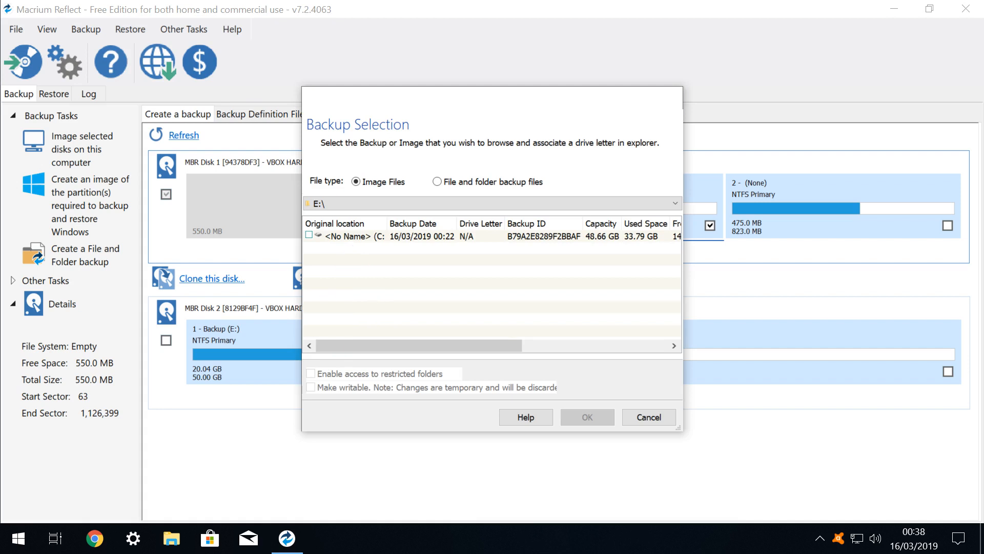
# Select the C drive image on E: and mount it as drive F:.
pyautogui.click(308, 235)
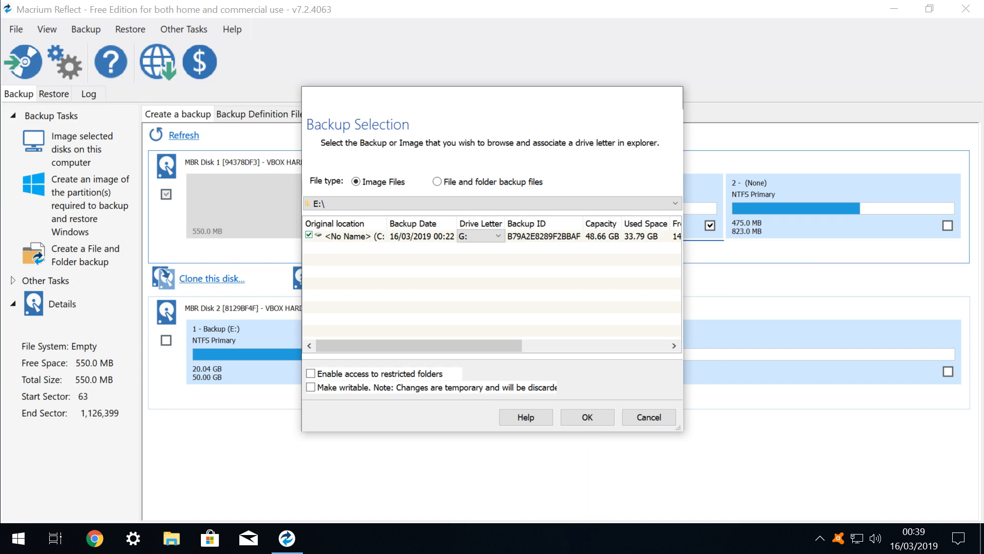
pyautogui.click(586, 417)
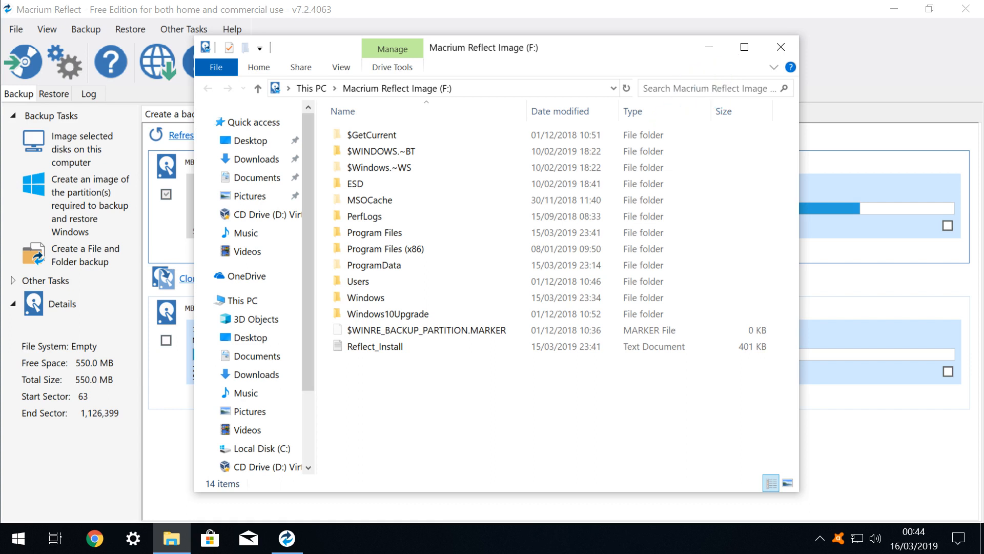
# Copy 'Bookmarks Export, March 2019' from the mounted image's Users profile Downloads folder.
pyautogui.click(744, 47)
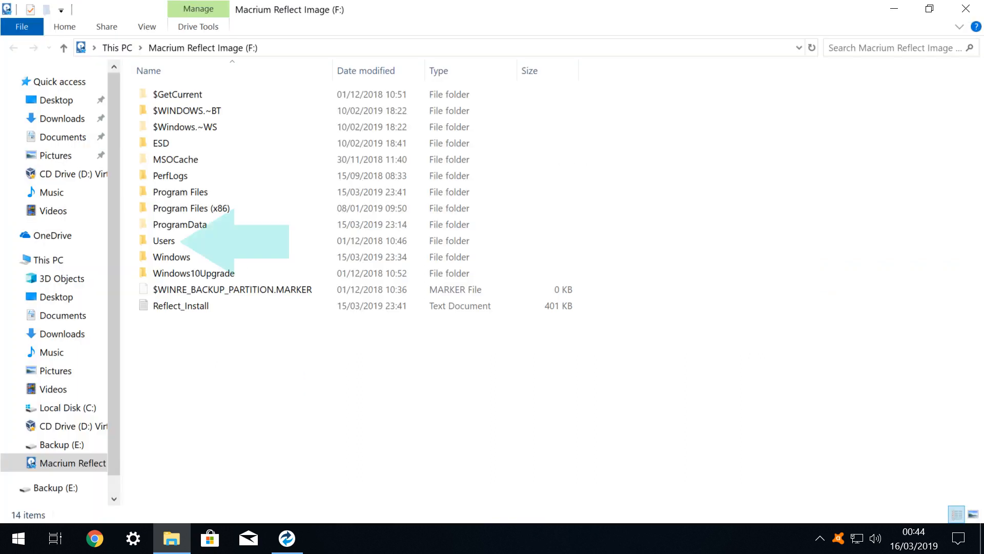
pyautogui.doubleClick(163, 240)
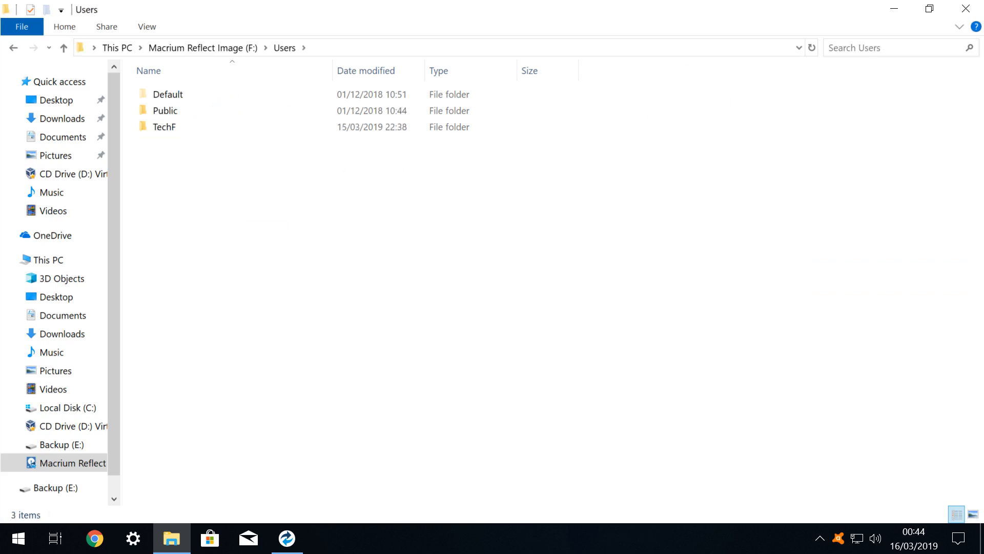
pyautogui.doubleClick(165, 126)
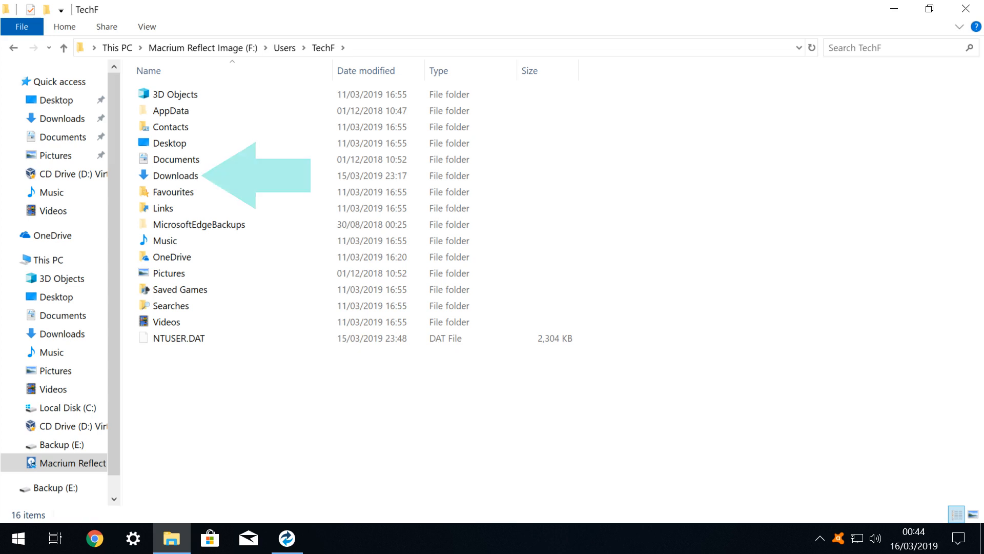
pyautogui.doubleClick(176, 176)
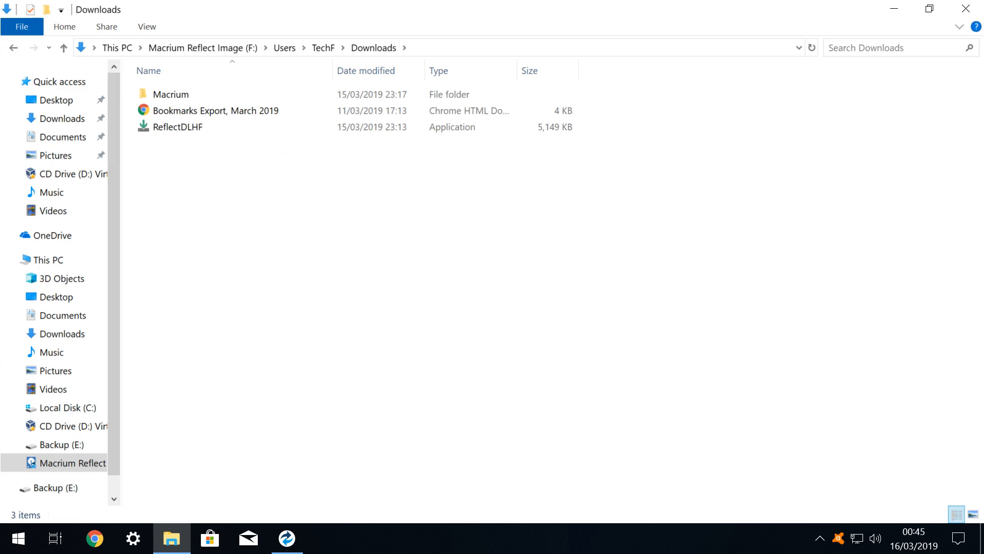
pyautogui.rightClick(215, 111)
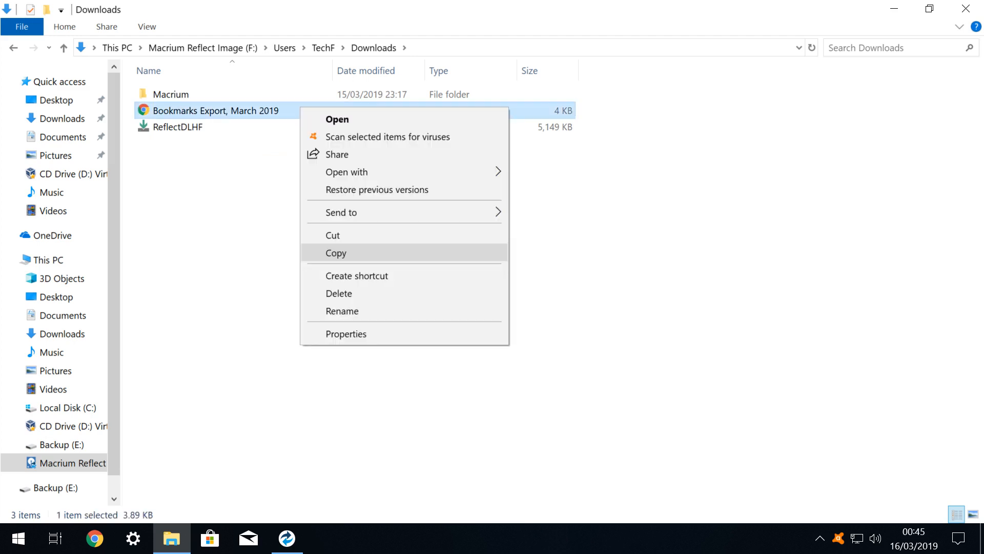
pyautogui.click(288, 538)
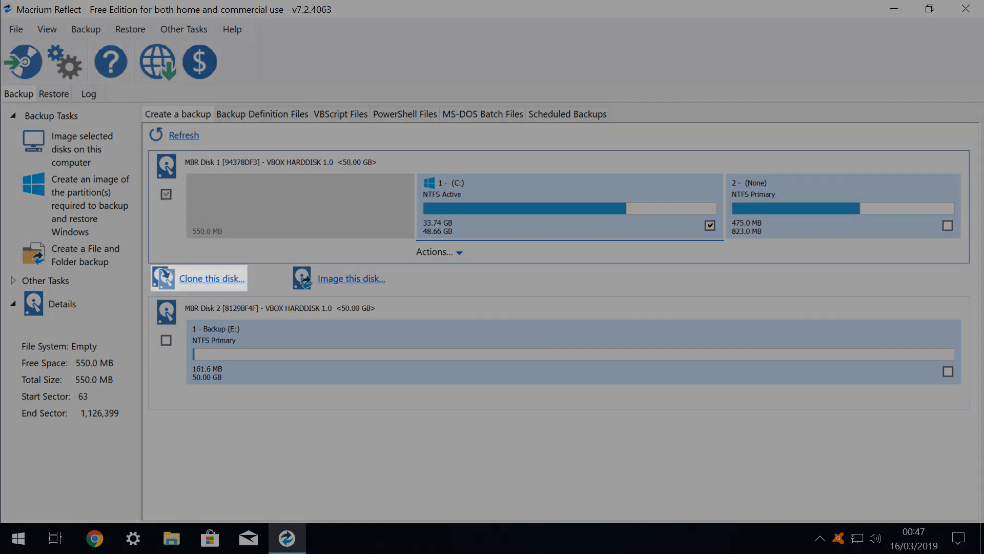
# Start cloning Disk 1 and choose MBR Disk 2 as the destination for C:.
pyautogui.click(211, 278)
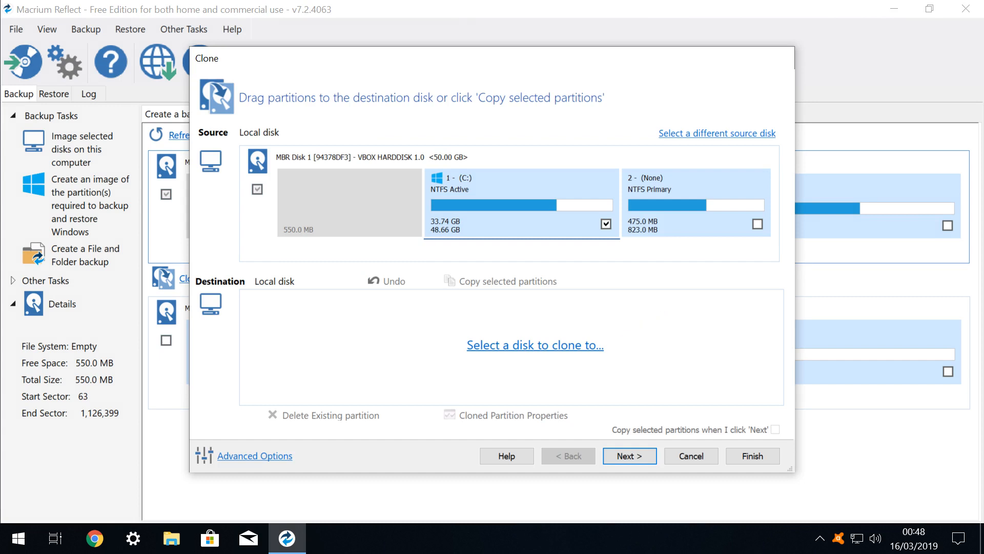
pyautogui.click(535, 345)
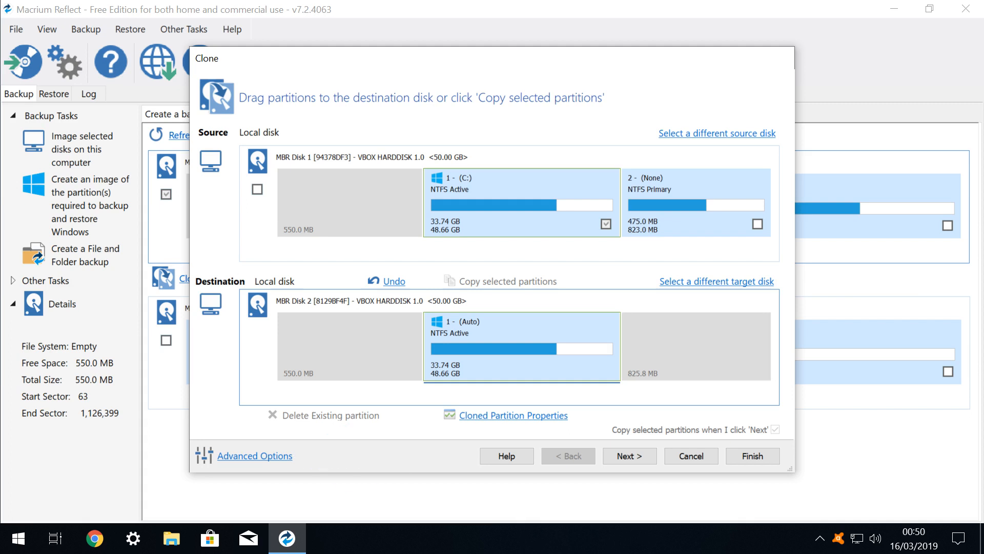
# Accept the default Intelligent Sector Copy cloning options and continue to scheduling.
pyautogui.click(255, 456)
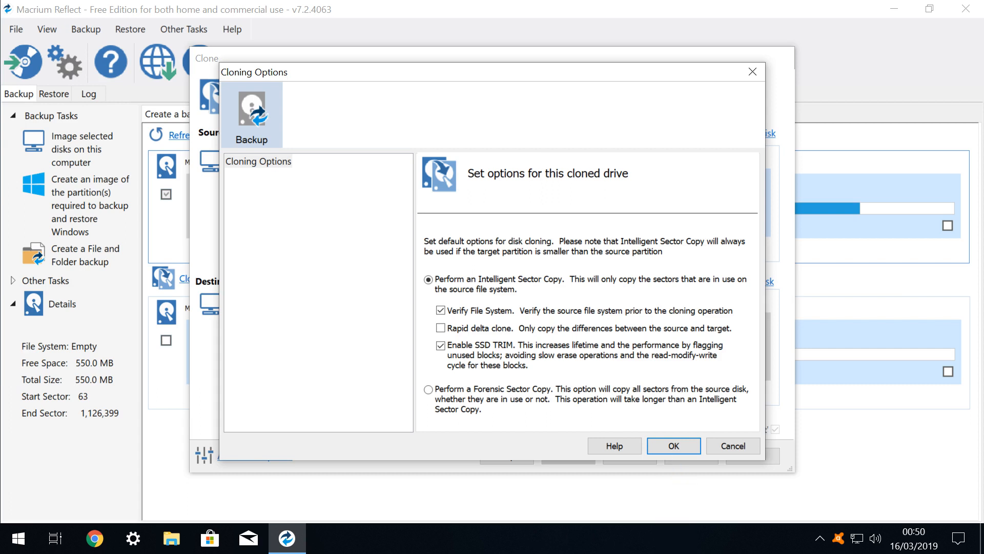
pyautogui.click(673, 445)
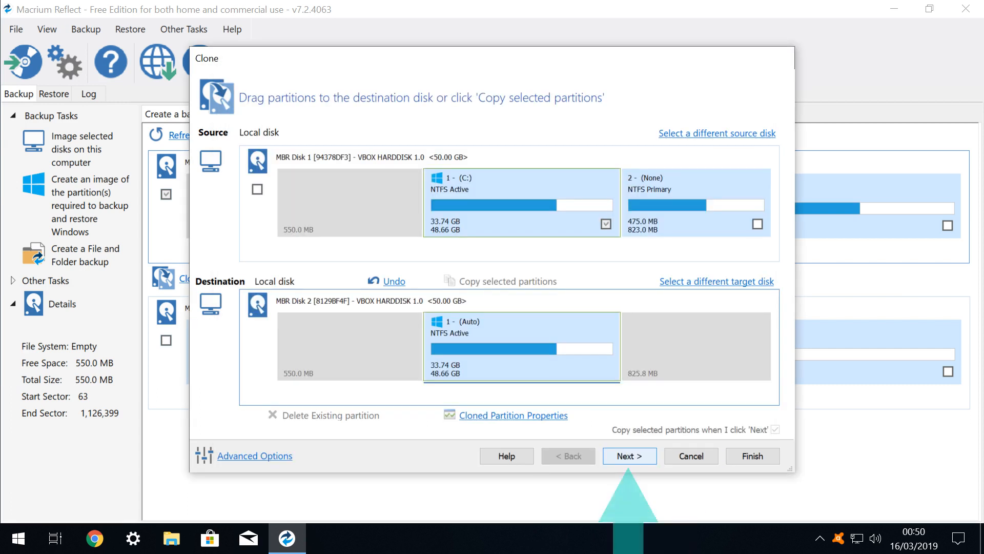
pyautogui.click(629, 455)
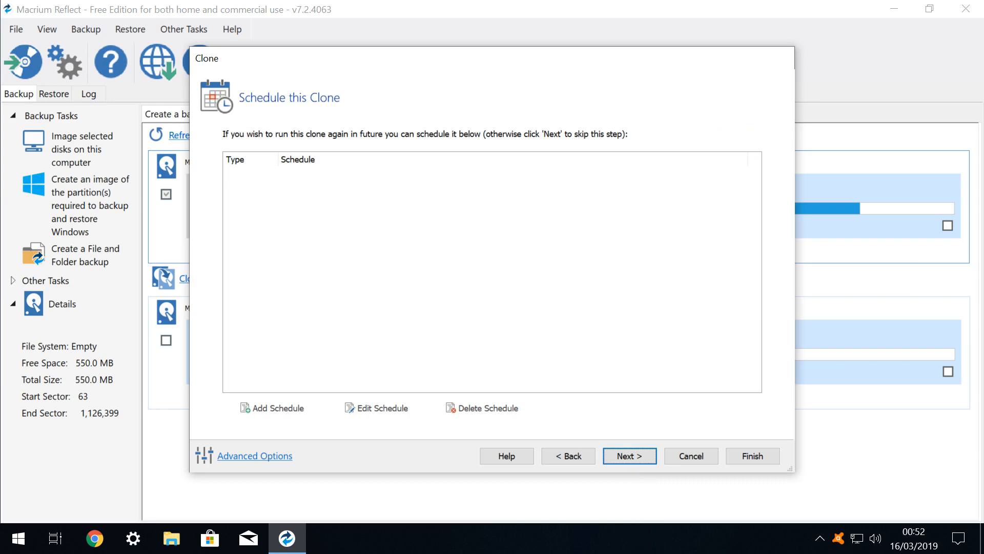
# Skip scheduling, finish the wizard, and run the 'My Clone' definition now.
pyautogui.click(628, 455)
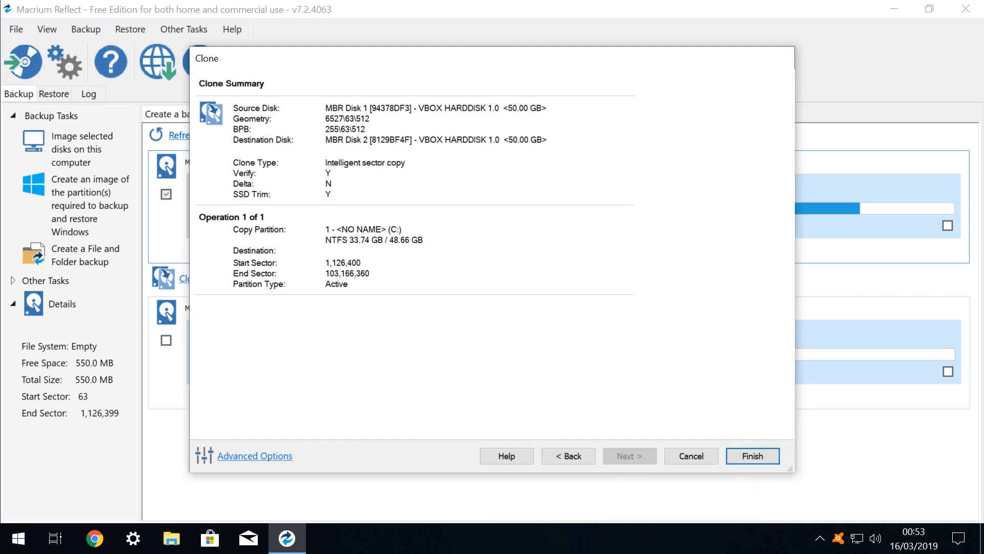
pyautogui.click(752, 456)
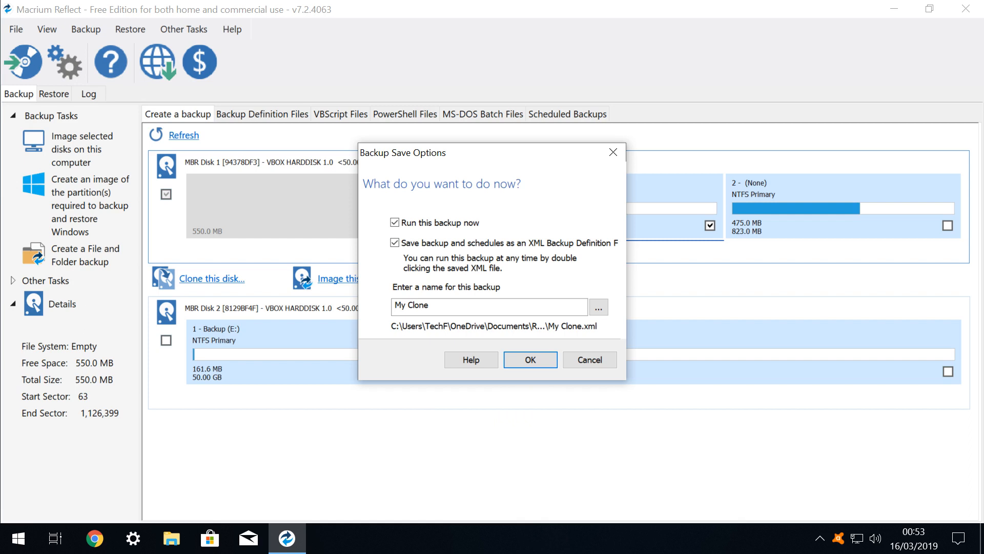
pyautogui.click(530, 360)
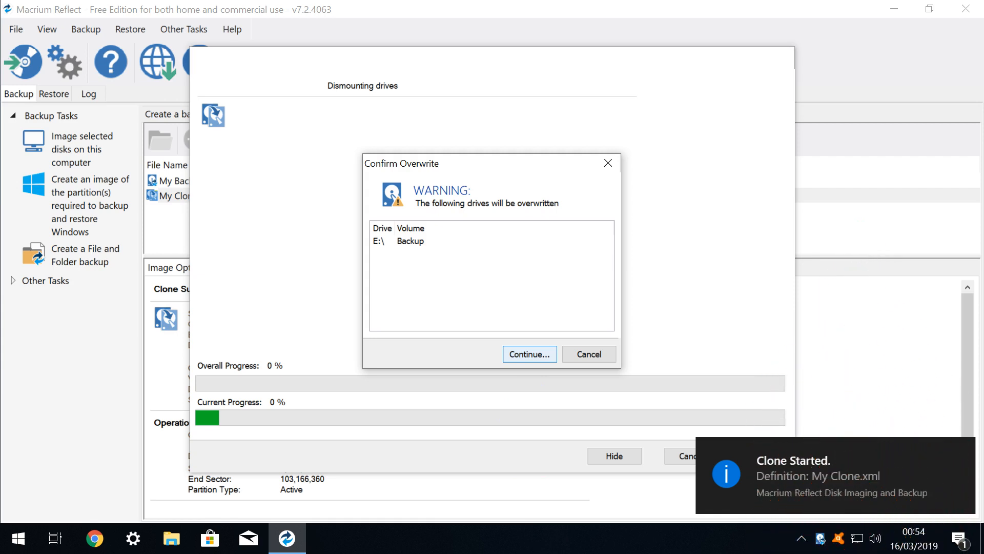
# Confirm overwriting Backup (E:) and dismiss the clone-completed message after 00:08:44.
pyautogui.click(529, 353)
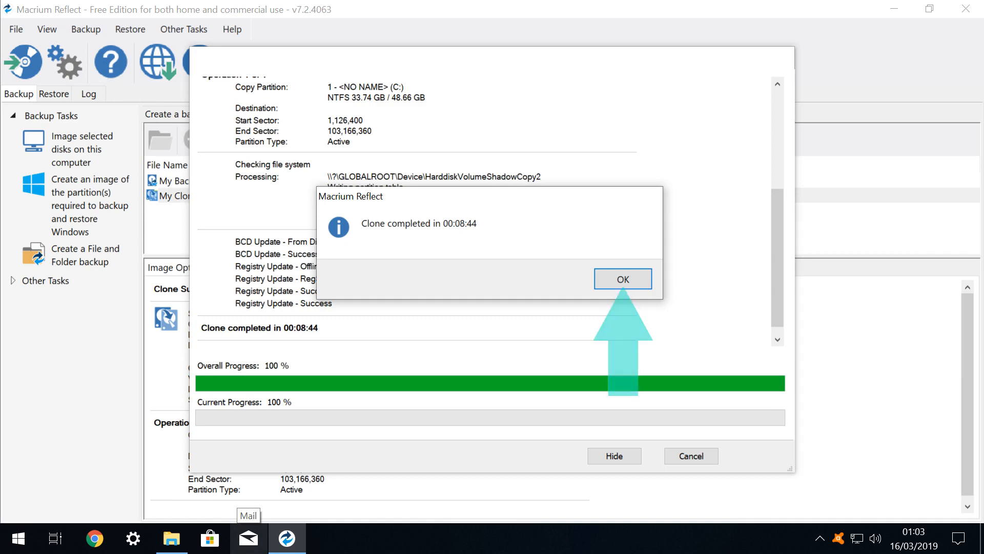
pyautogui.click(622, 278)
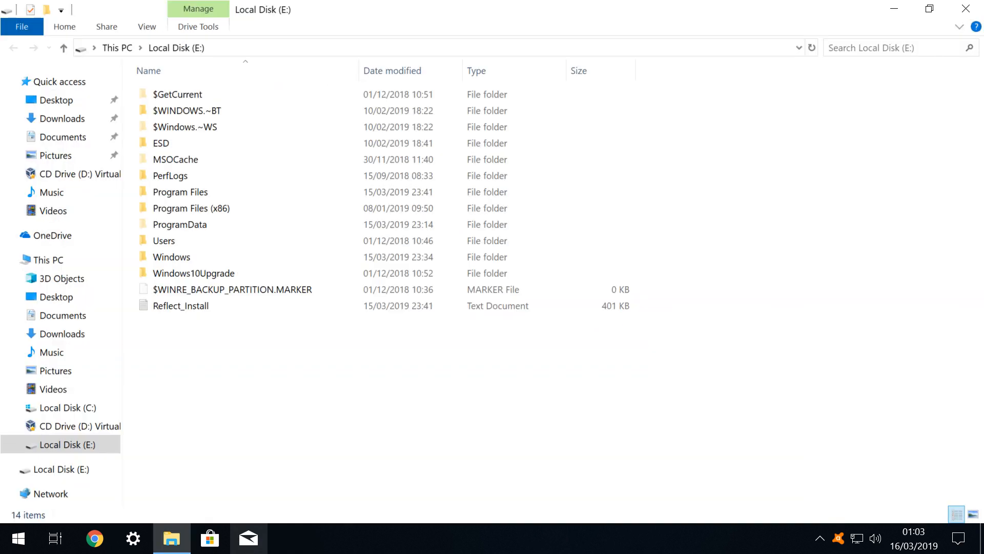